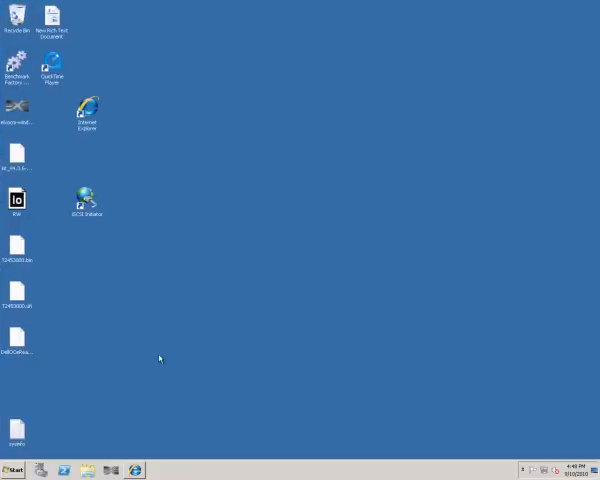
pyautogui.moveTo(70, 360)
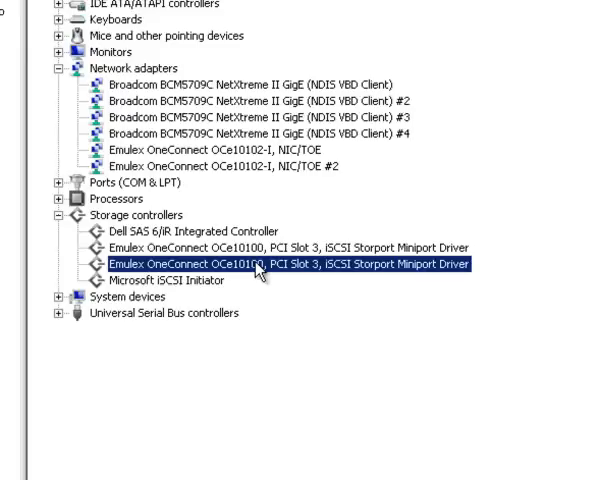
pyautogui.moveTo(310, 312)
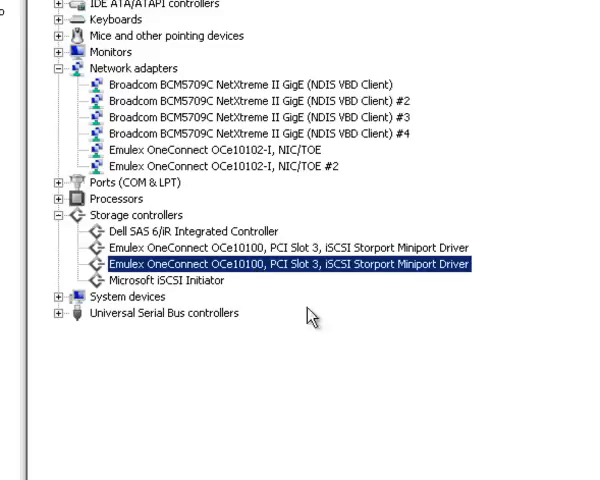
pyautogui.moveTo(312, 280)
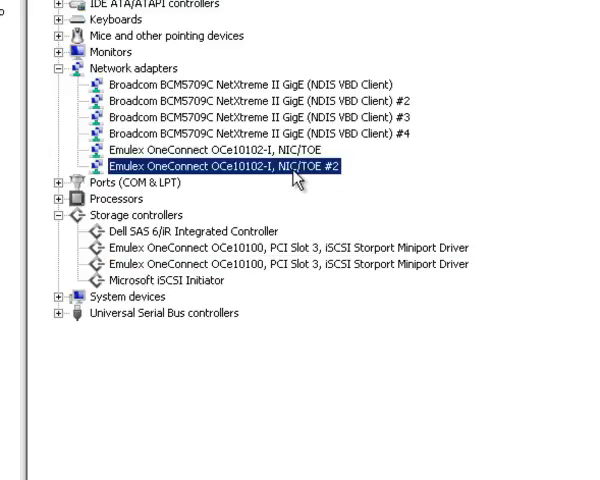
pyautogui.moveTo(176, 216)
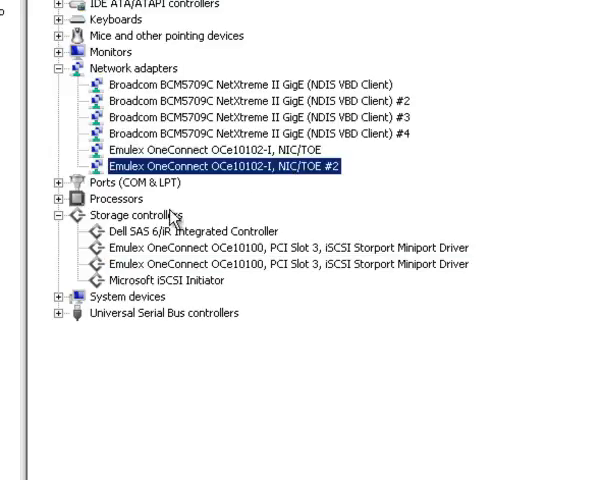
# Launch Internet Explorer and go to the saved Group Manager address to sign in to the group
pyautogui.scroll(-3)
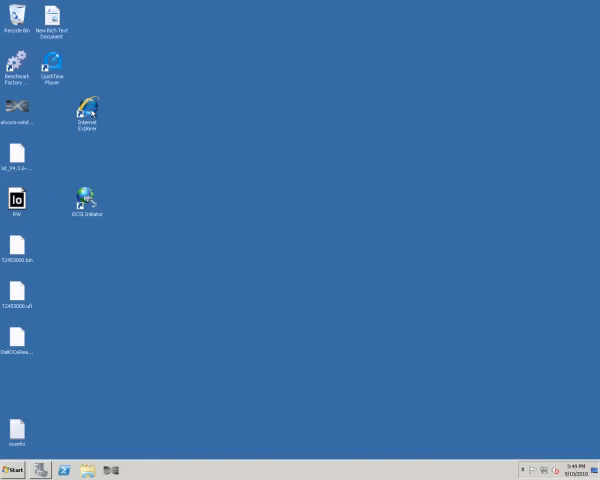
pyautogui.doubleClick(86, 104)
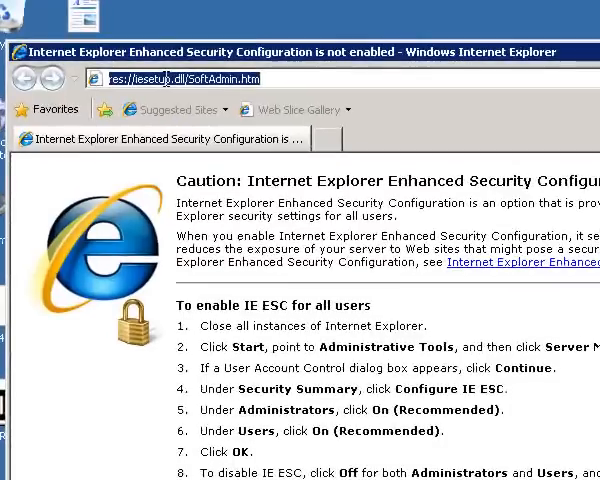
pyautogui.write('http://10.0')
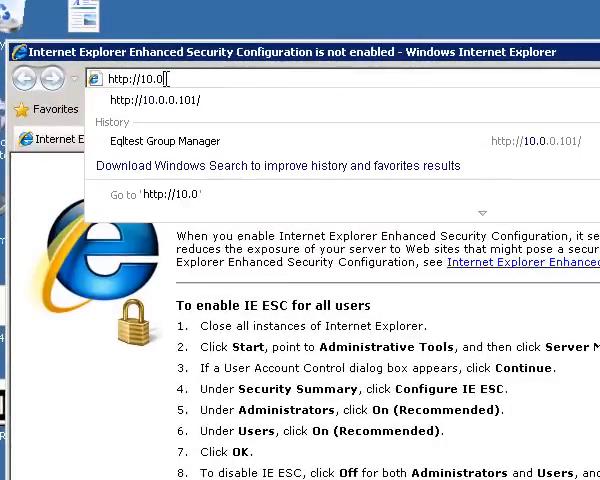
pyautogui.click(152, 100)
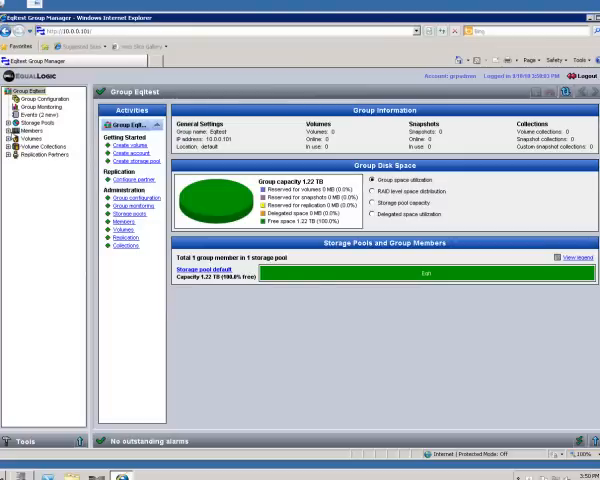
pyautogui.moveTo(16, 136)
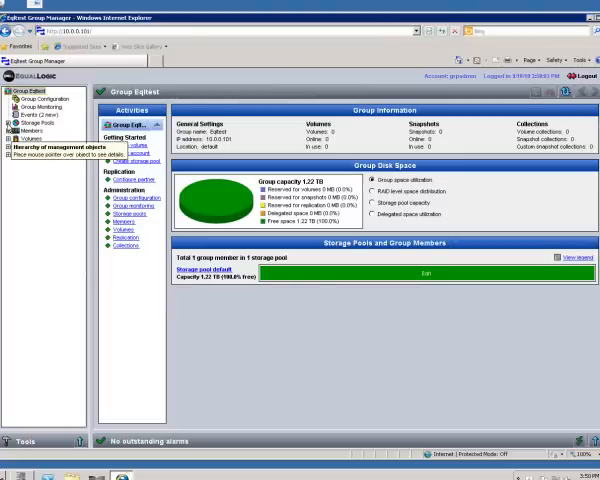
# View the member array's installed disks, then show the group's empty volume list
pyautogui.click(30, 138)
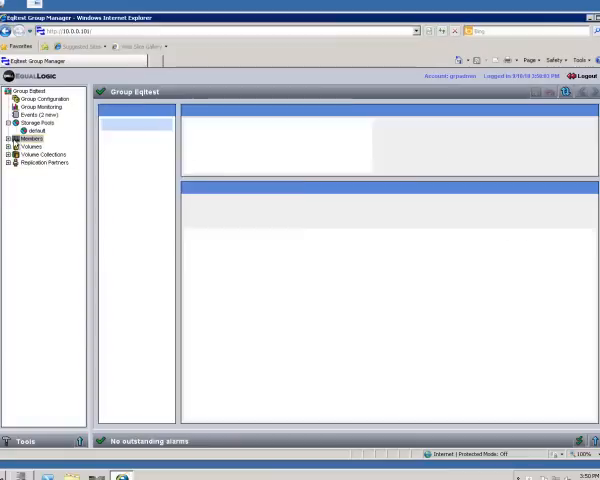
pyautogui.click(30, 138)
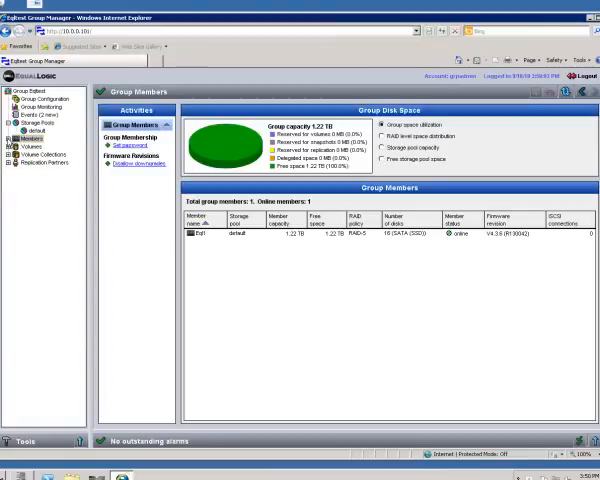
pyautogui.click(30, 148)
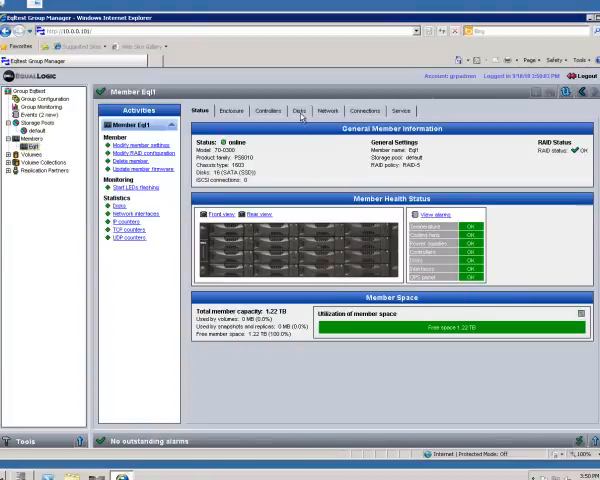
pyautogui.click(288, 110)
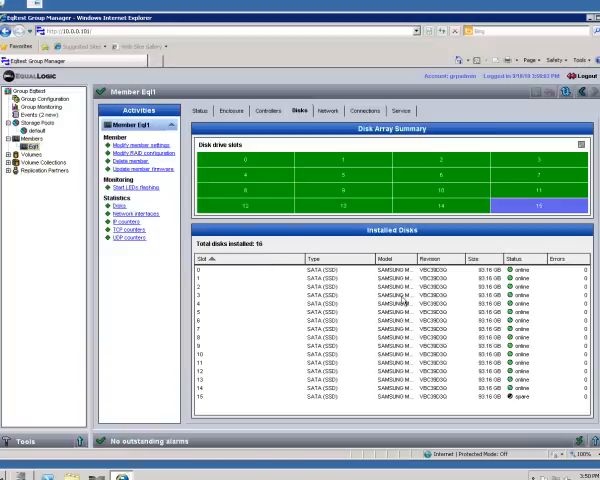
pyautogui.moveTo(348, 308)
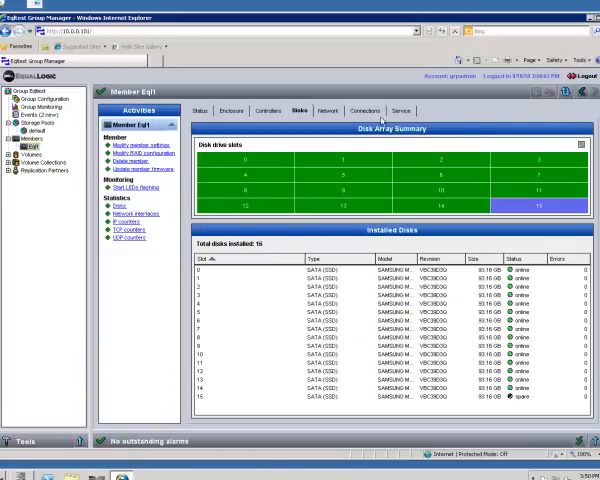
pyautogui.click(364, 110)
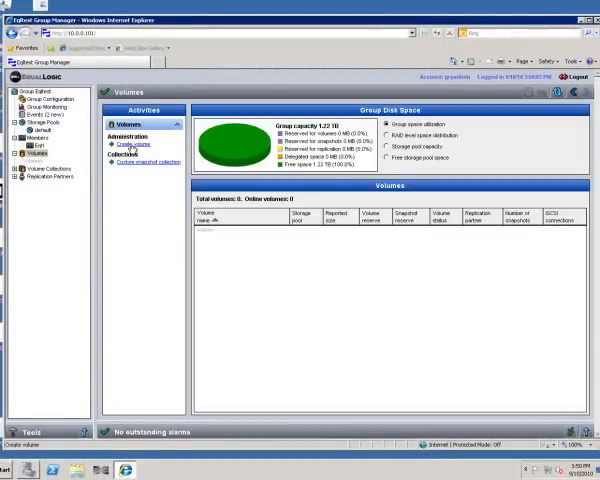
# Start a new volume named volumeForPort0 with the description 'a 200 gig volume'
pyautogui.click(132, 144)
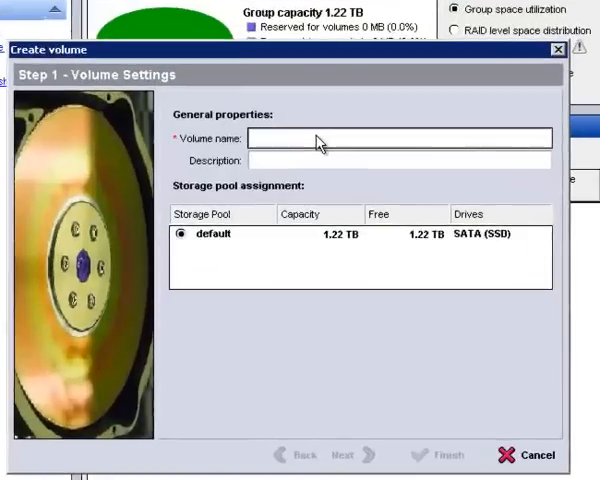
pyautogui.write('volume')
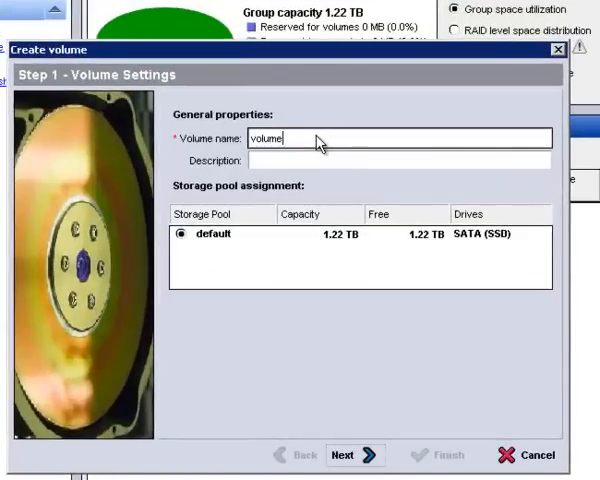
pyautogui.write('for')
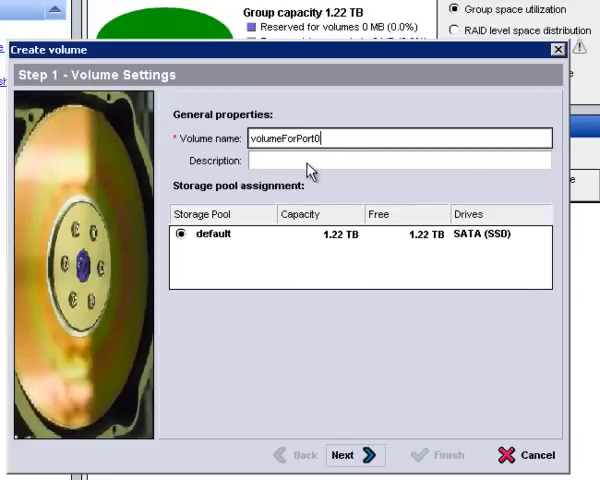
pyautogui.click(400, 160)
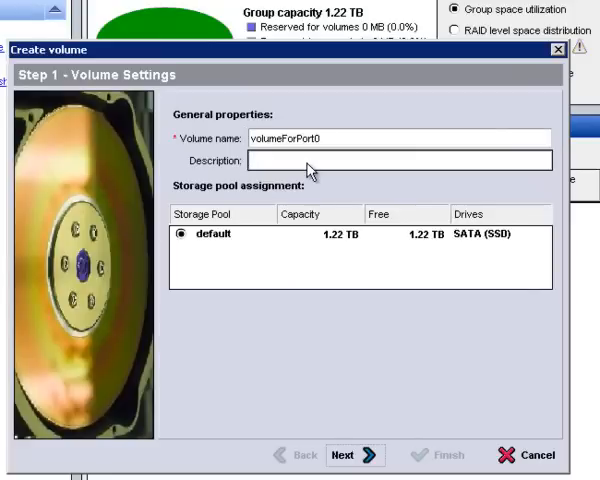
pyautogui.write('a 200 gig')
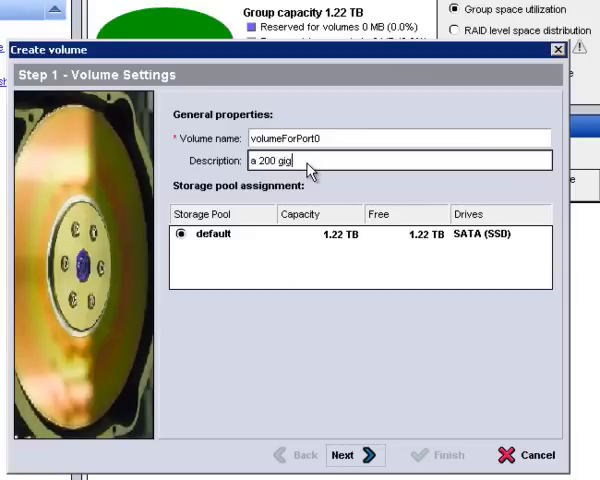
pyautogui.write('volume')
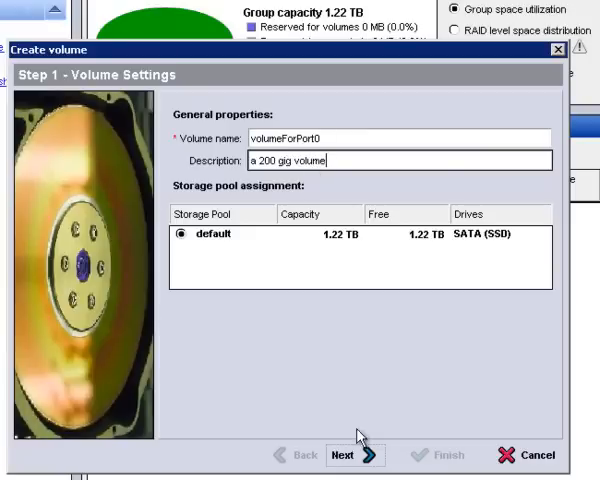
# Set the volume size to 200 GB and restrict access by iSCSI initiator name
pyautogui.click(352, 456)
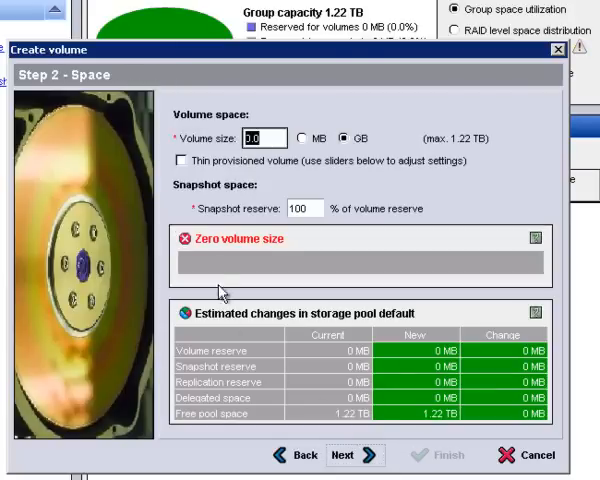
pyautogui.write('200')
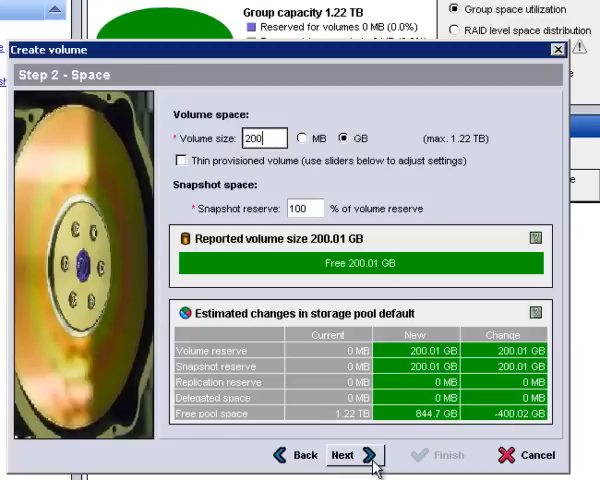
pyautogui.click(352, 456)
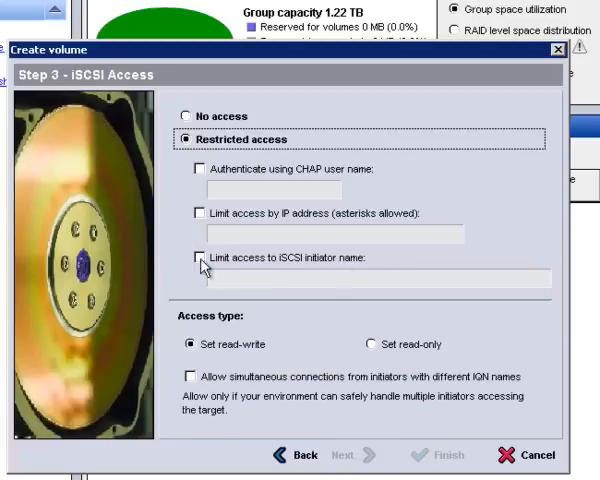
pyautogui.click(192, 258)
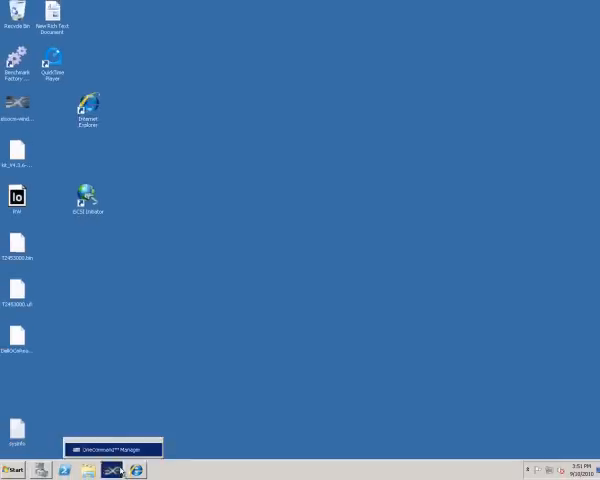
# Show the initiator's login options under Port 0 of the OneConnect OCe10100 to copy its iSCSI name
pyautogui.click(112, 448)
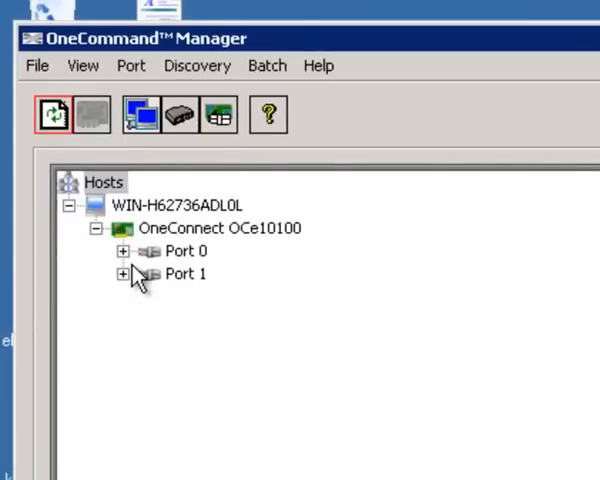
pyautogui.moveTo(150, 240)
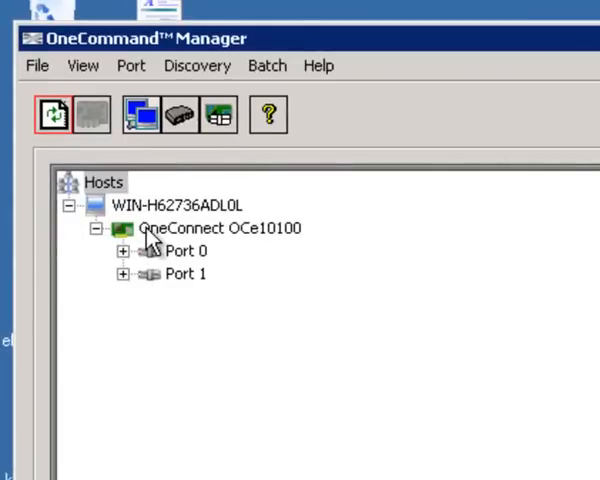
pyautogui.click(216, 228)
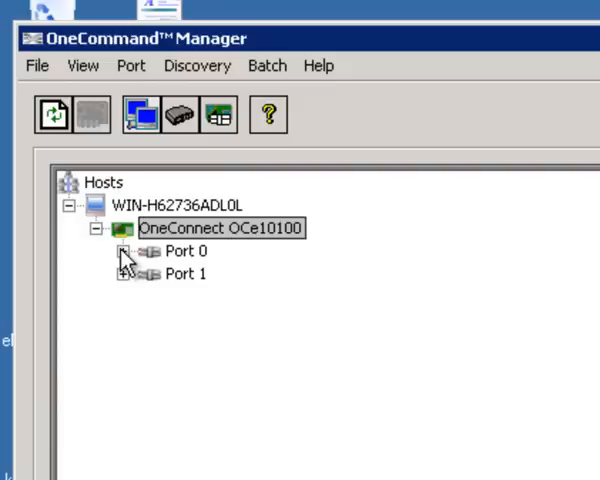
pyautogui.click(120, 252)
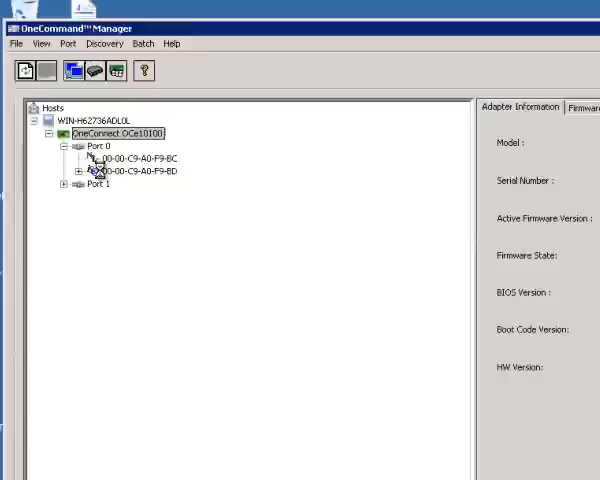
pyautogui.click(128, 170)
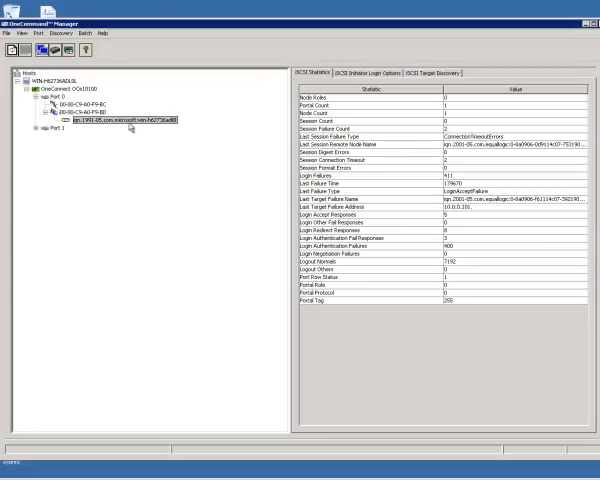
pyautogui.click(424, 72)
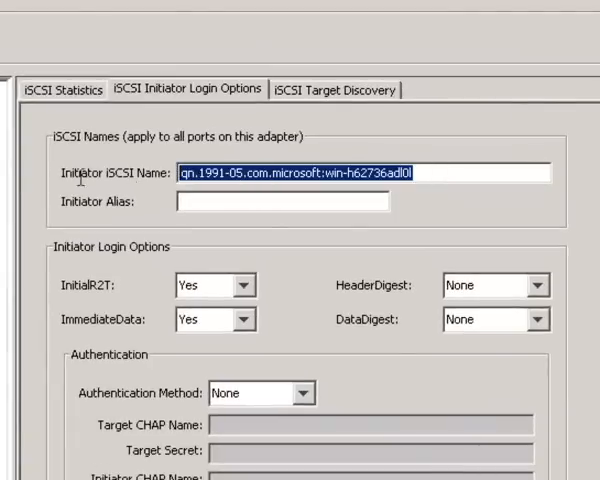
pyautogui.moveTo(212, 164)
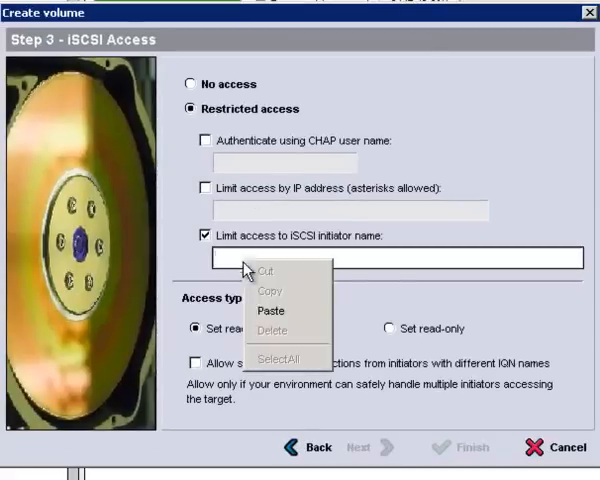
# Paste the server's initiator name as the allowed initiator and finish creating volumeForPort0
pyautogui.click(272, 310)
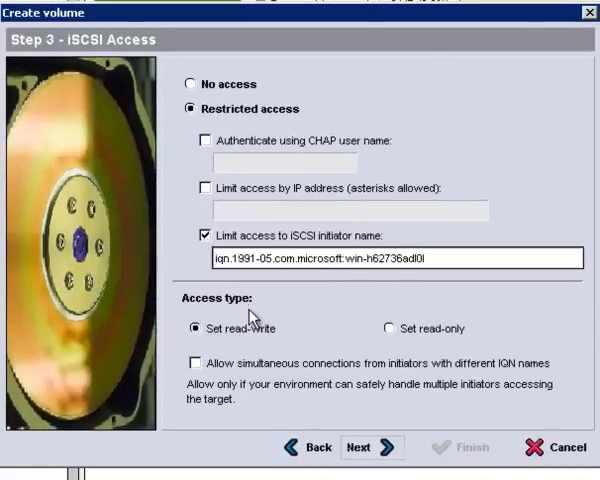
pyautogui.click(370, 448)
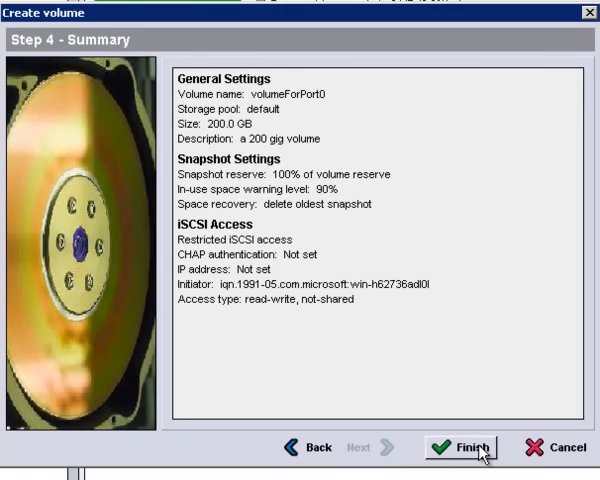
pyautogui.click(448, 448)
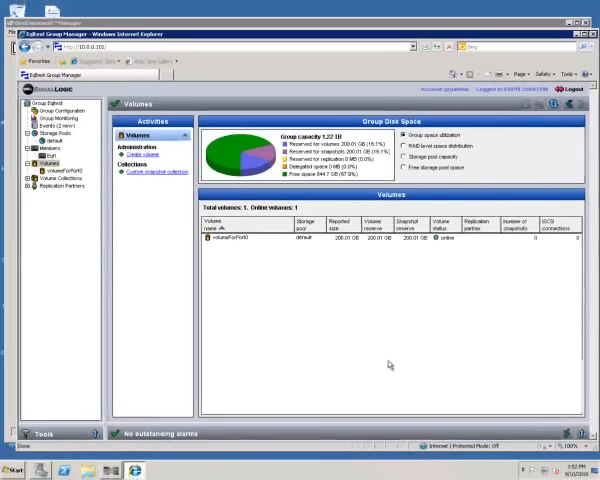
pyautogui.moveTo(250, 248)
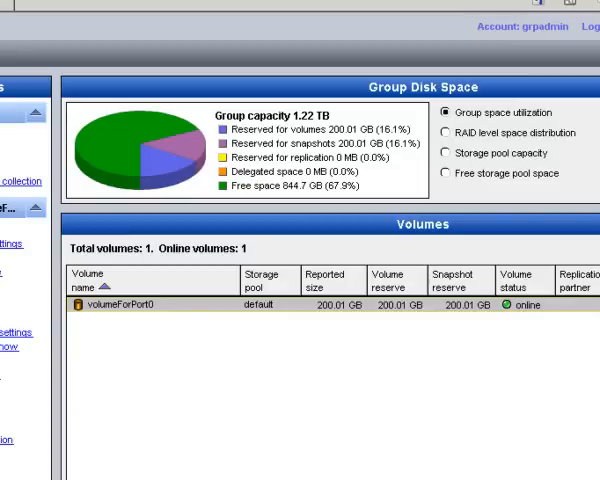
pyautogui.moveTo(192, 468)
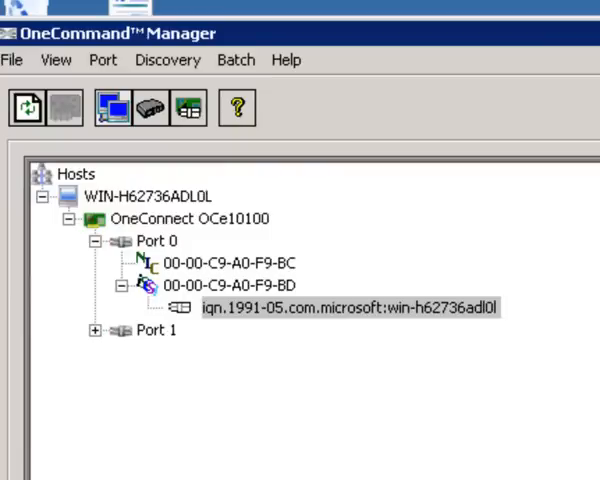
pyautogui.moveTo(212, 308)
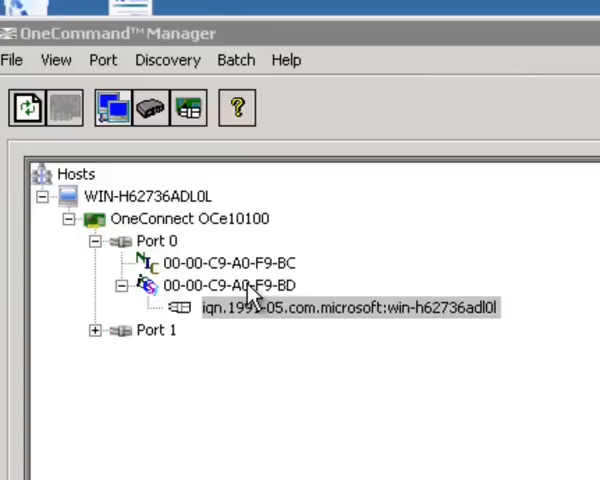
pyautogui.moveTo(252, 304)
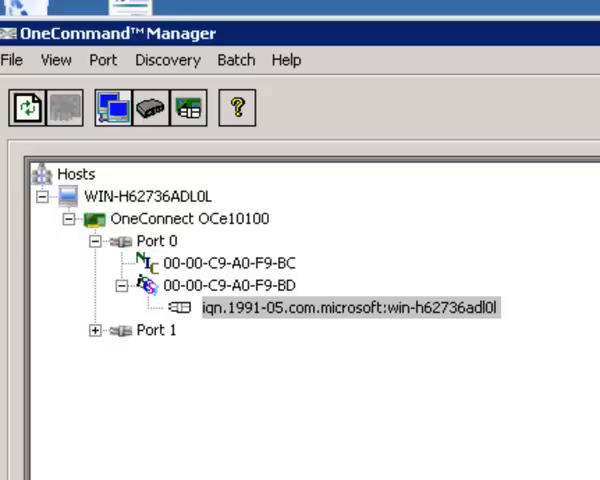
# Show iSCSI target discovery for the server's initiator under Port 0
pyautogui.click(240, 284)
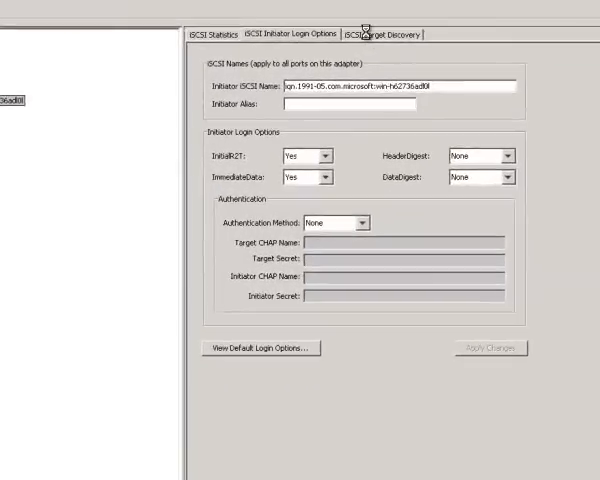
pyautogui.click(386, 32)
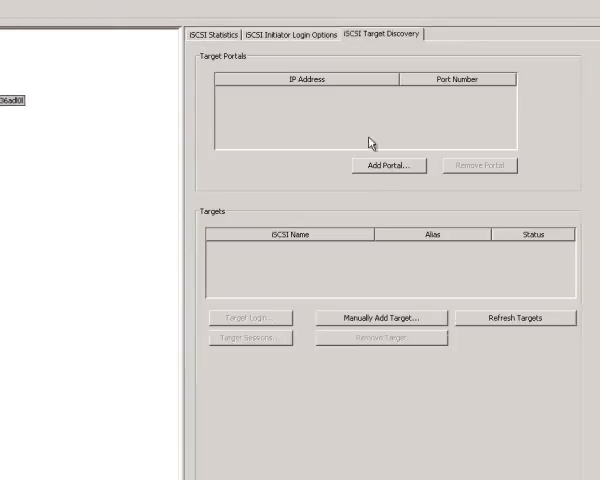
# Add target portal 10.0.0.10 and select the discovered volumeForPort0 target
pyautogui.click(384, 164)
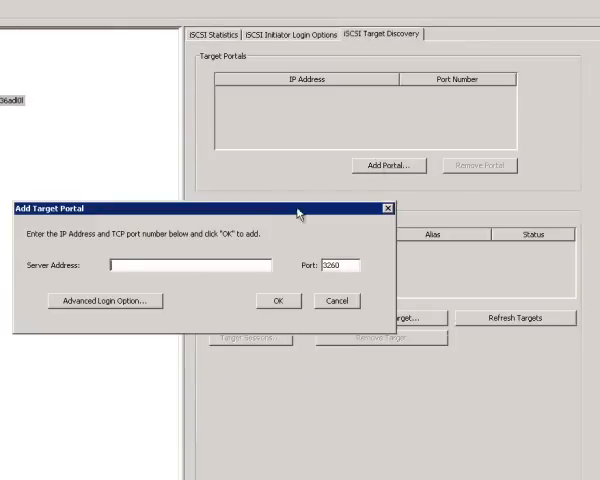
pyautogui.moveTo(270, 216)
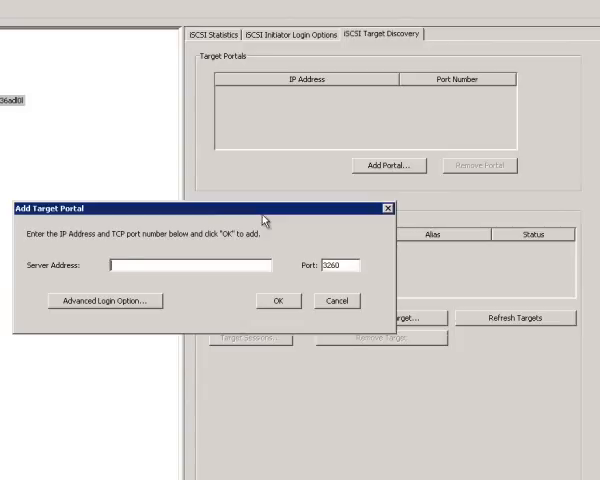
pyautogui.write('10.0.0.101')
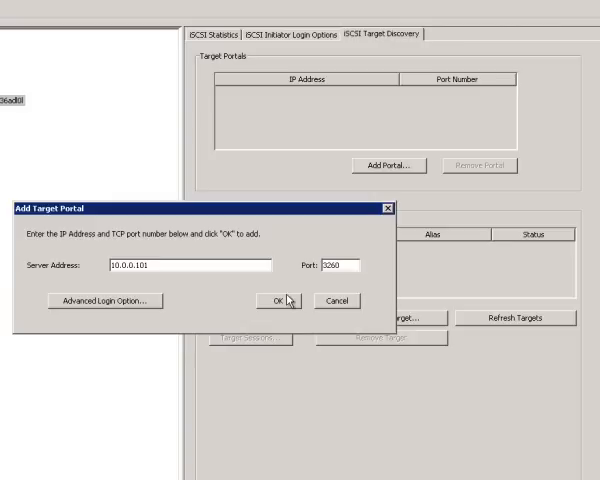
pyautogui.click(272, 300)
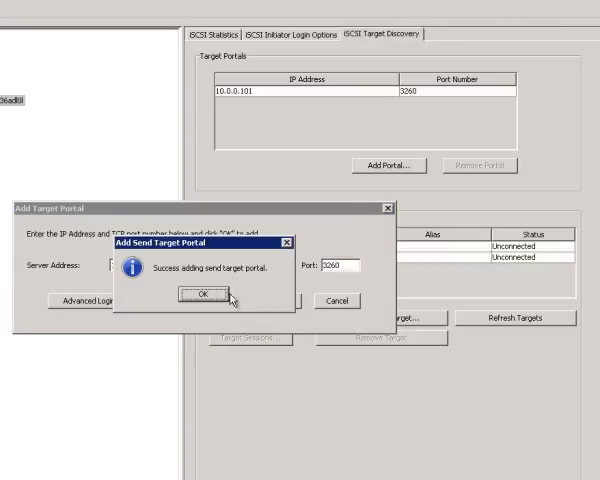
pyautogui.click(200, 296)
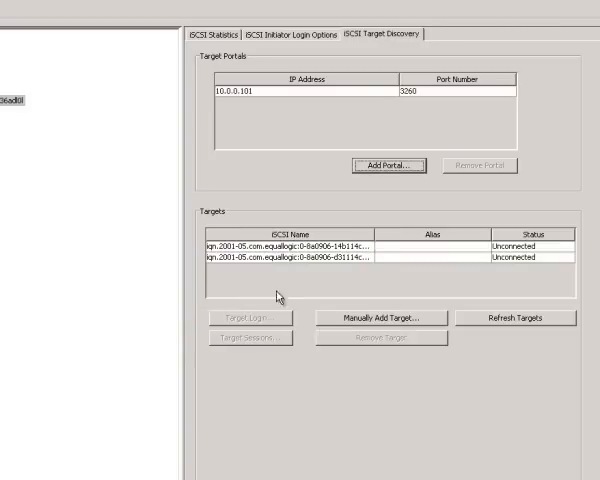
pyautogui.moveTo(388, 236)
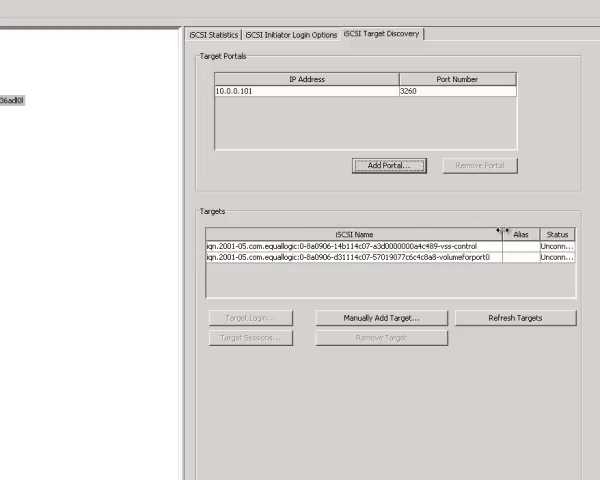
pyautogui.moveTo(438, 268)
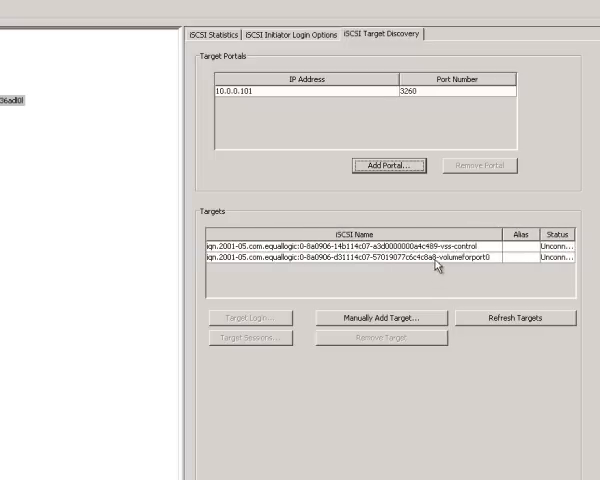
pyautogui.click(360, 268)
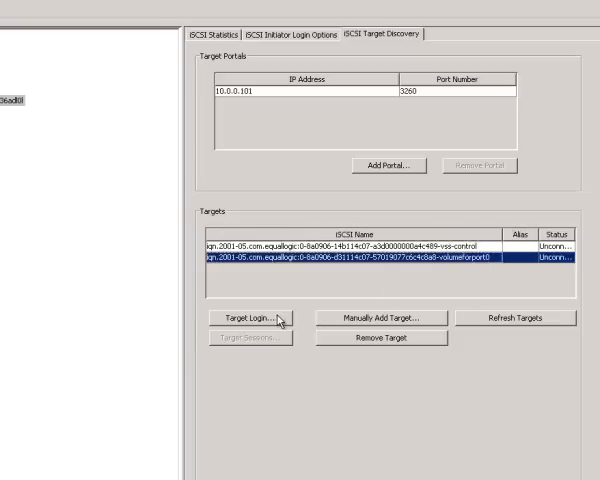
# Log in to the volumeForPort0 EqualLogic target so it shows as connected
pyautogui.click(252, 316)
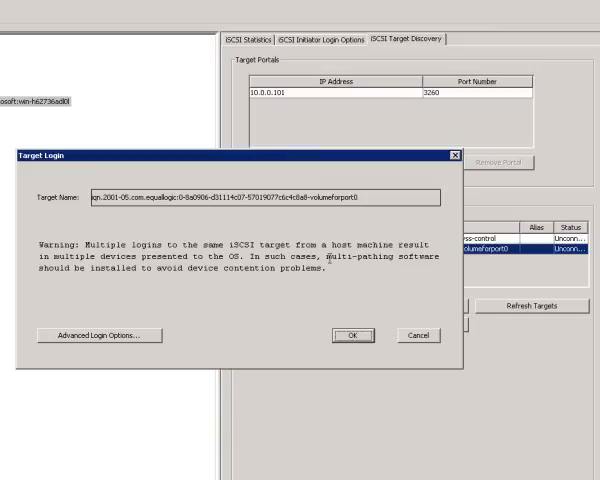
pyautogui.moveTo(292, 308)
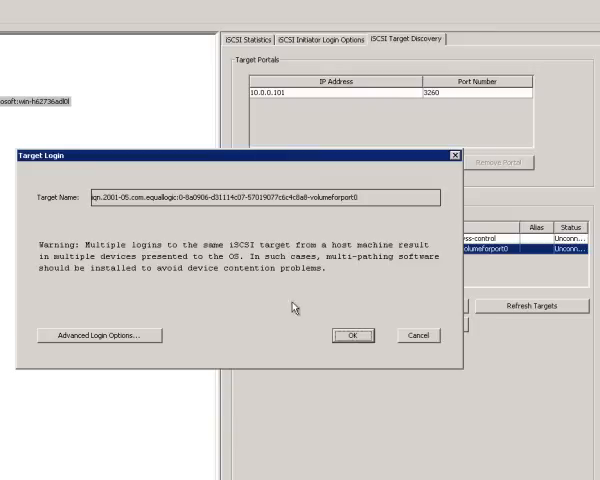
pyautogui.click(350, 336)
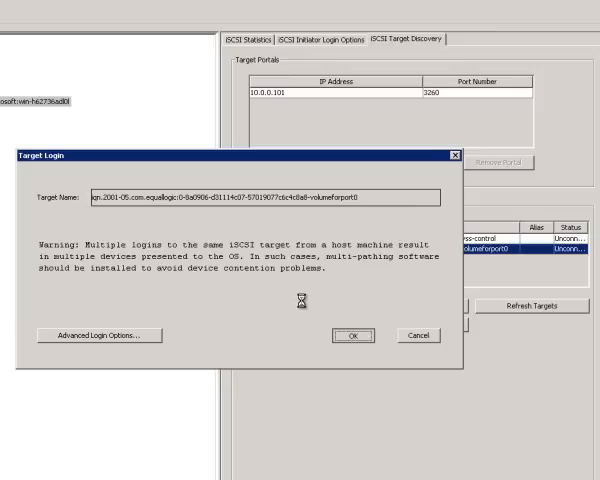
pyautogui.click(352, 336)
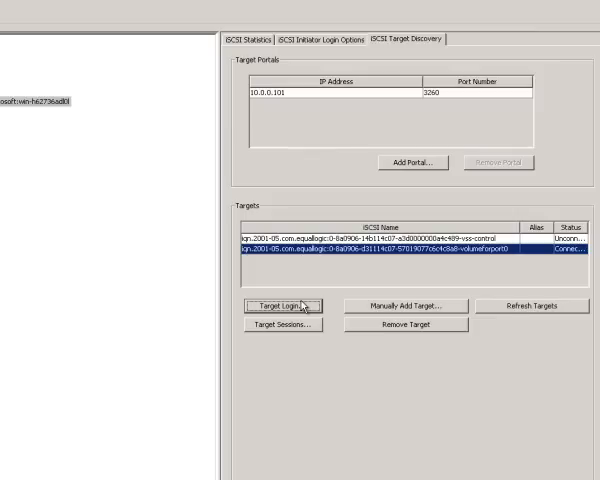
pyautogui.moveTo(304, 300)
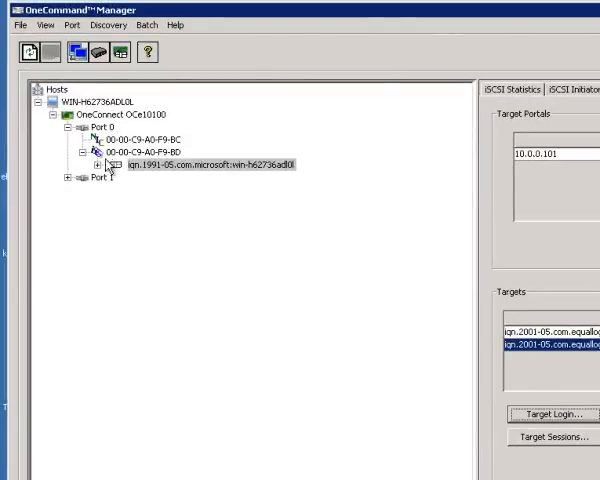
# Show the logged-in volumeForPort0 target under Port 0's initiator and expand Port 1
pyautogui.click(112, 164)
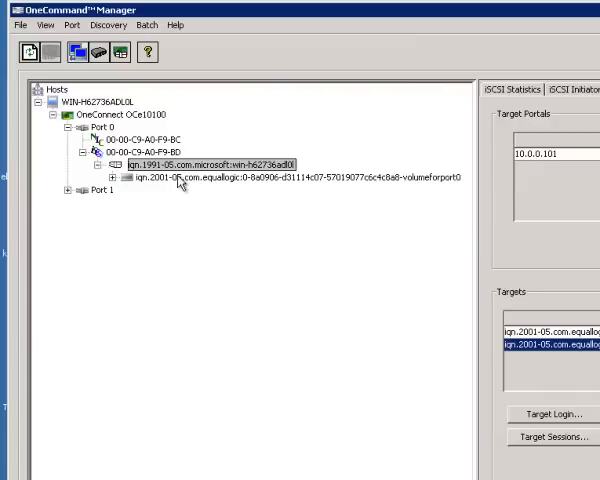
pyautogui.moveTo(408, 192)
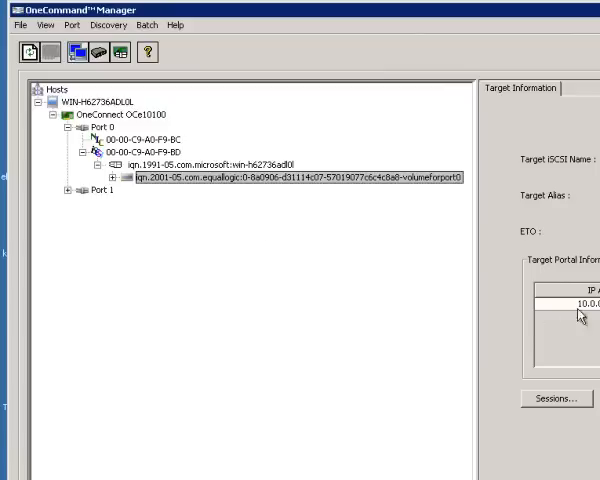
pyautogui.moveTo(498, 256)
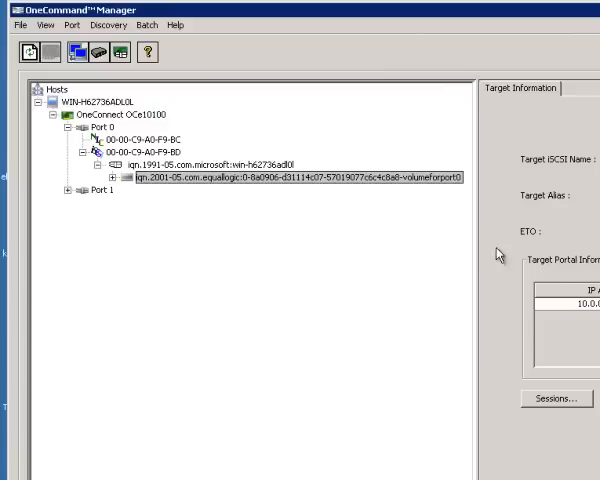
pyautogui.click(66, 192)
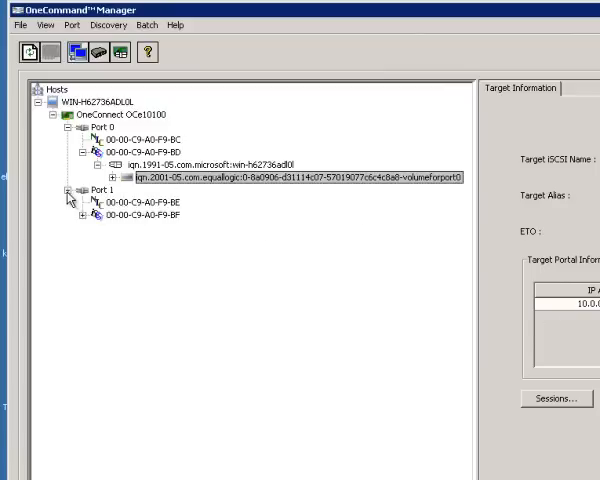
pyautogui.click(84, 216)
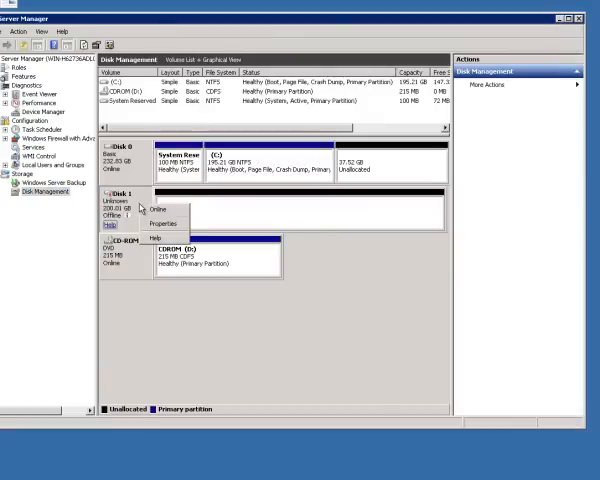
# Initialize the new 200 GB Disk 1 with the MBR partition style
pyautogui.click(158, 208)
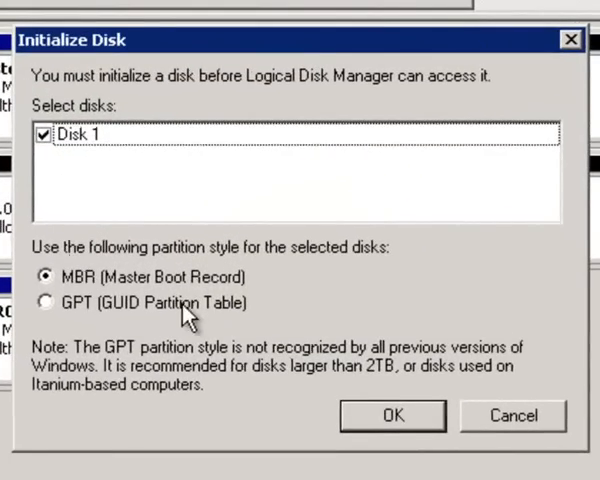
pyautogui.click(392, 416)
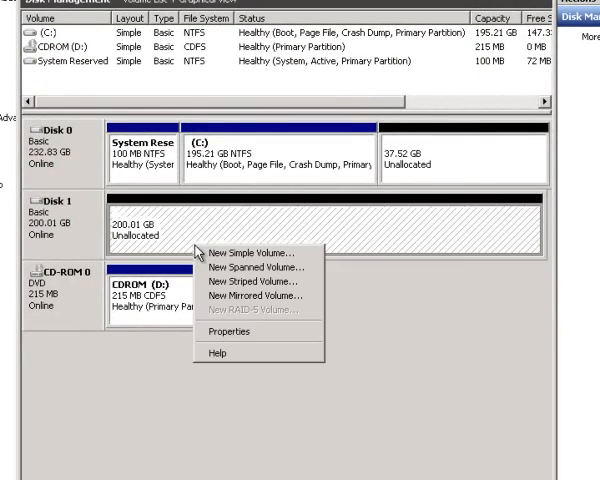
# Create a full-size NTFS quick-formatted simple volume on Disk 1 as drive E:
pyautogui.click(238, 252)
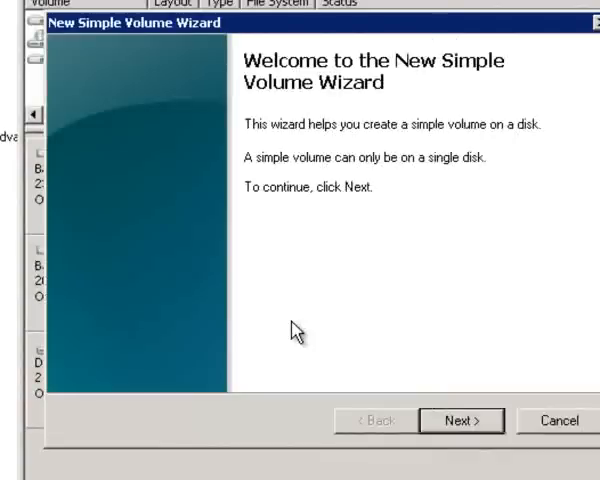
pyautogui.click(460, 420)
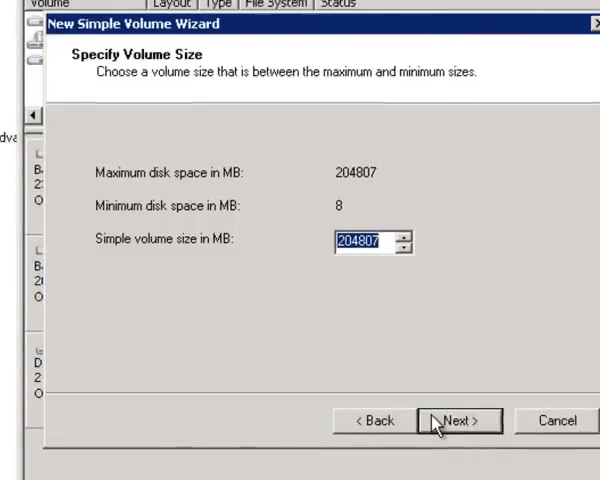
pyautogui.click(458, 420)
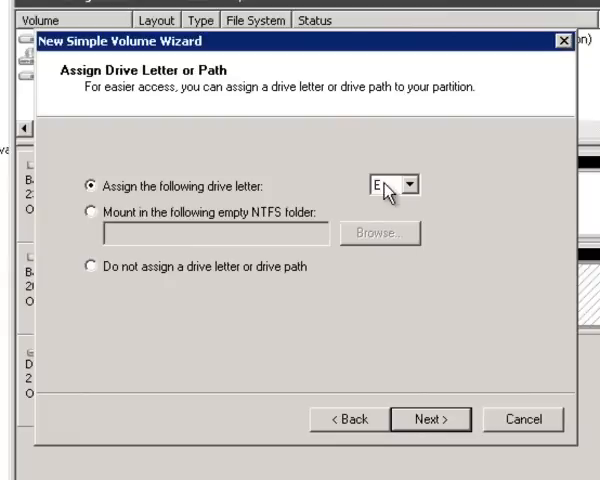
pyautogui.click(430, 420)
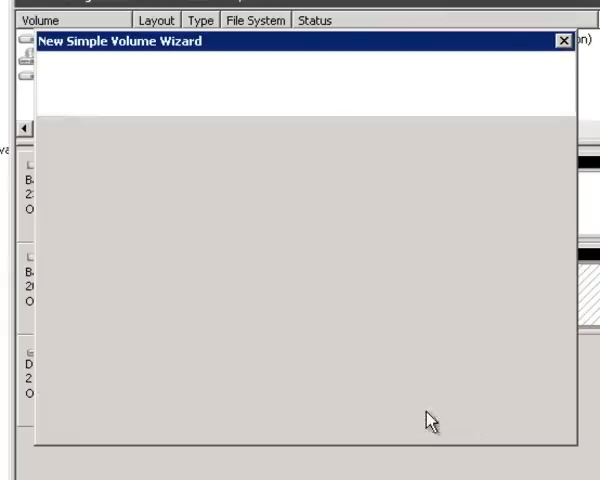
pyautogui.click(428, 420)
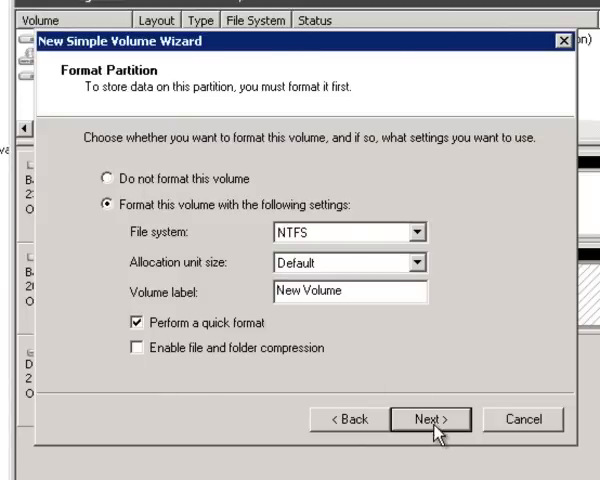
pyautogui.click(428, 420)
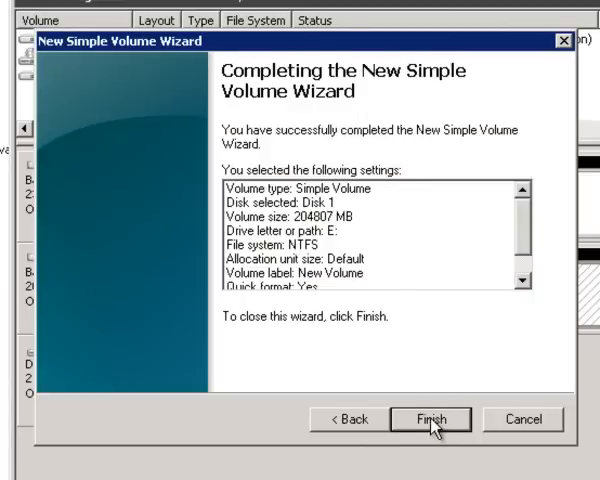
pyautogui.click(430, 420)
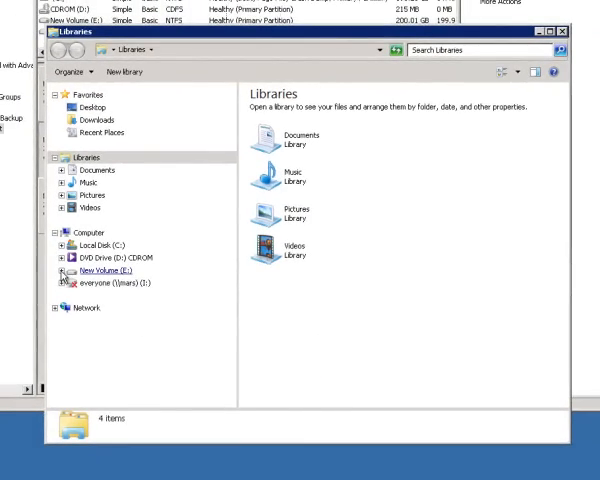
# View the empty E: volume, then select the 2012 movie file in C:\TEMP
pyautogui.click(100, 270)
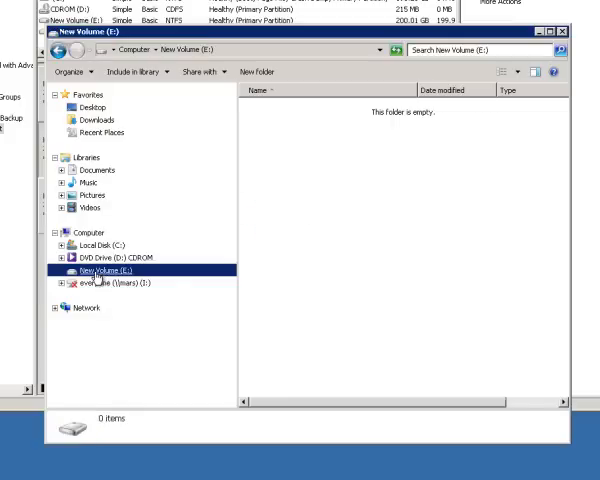
pyautogui.moveTo(318, 220)
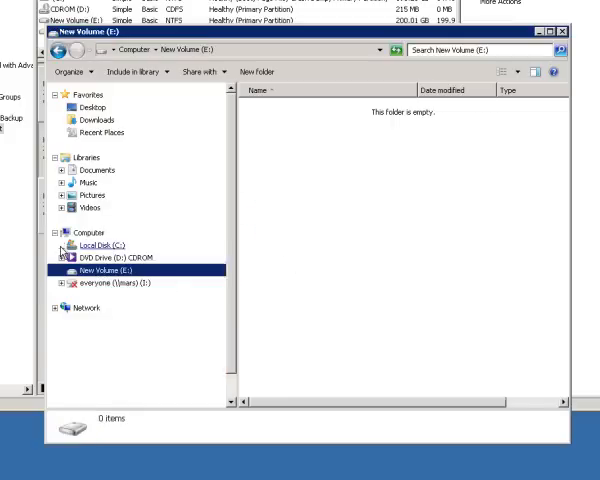
pyautogui.click(62, 244)
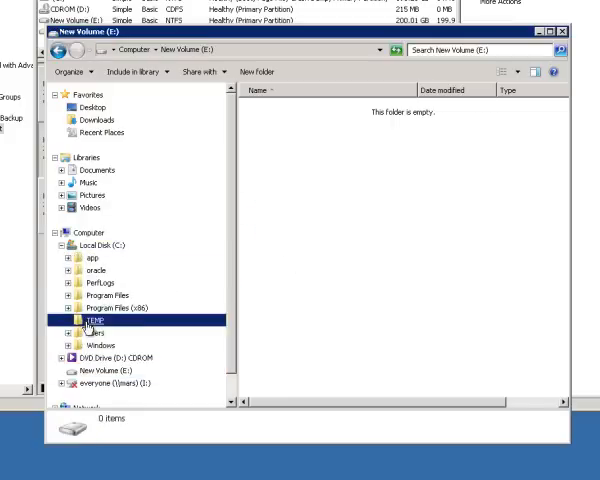
pyautogui.click(82, 324)
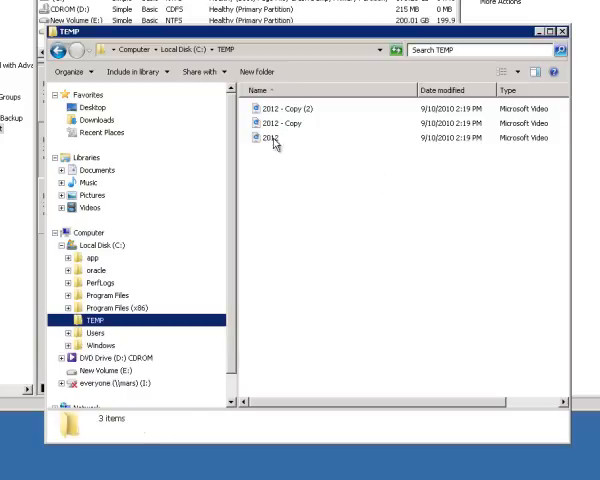
pyautogui.click(268, 136)
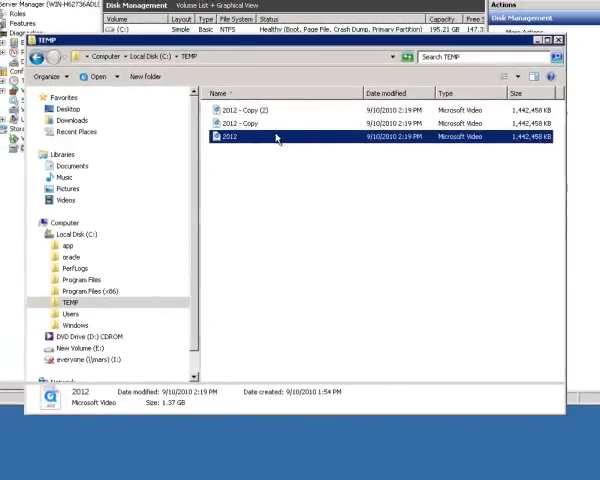
# Copy the 2012 movie file onto the E: volume and close Explorer
pyautogui.rightClick(230, 136)
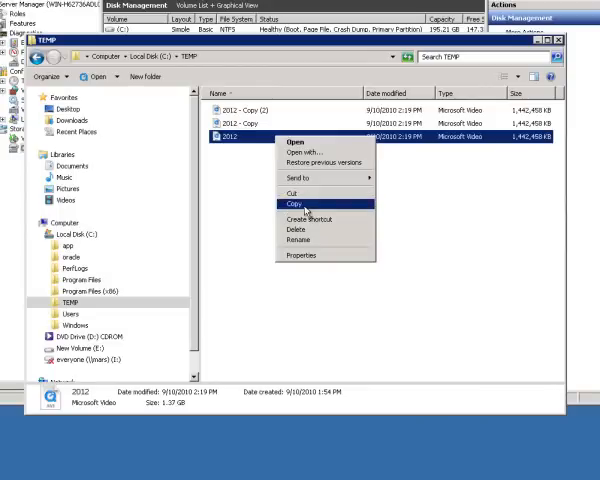
pyautogui.click(294, 204)
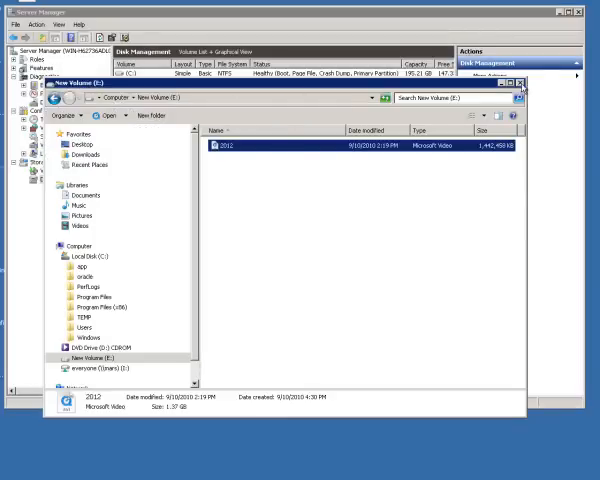
pyautogui.click(520, 84)
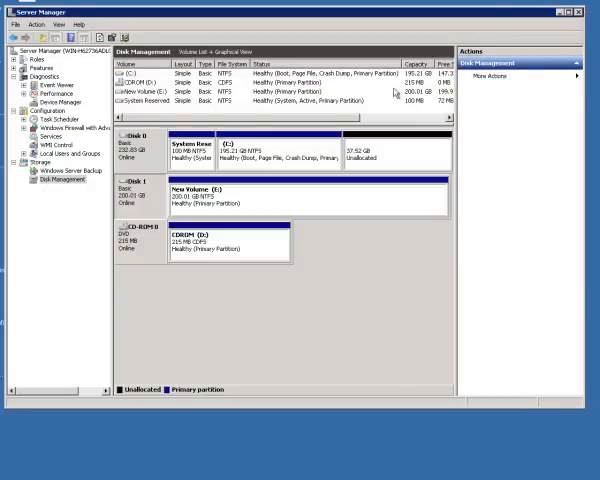